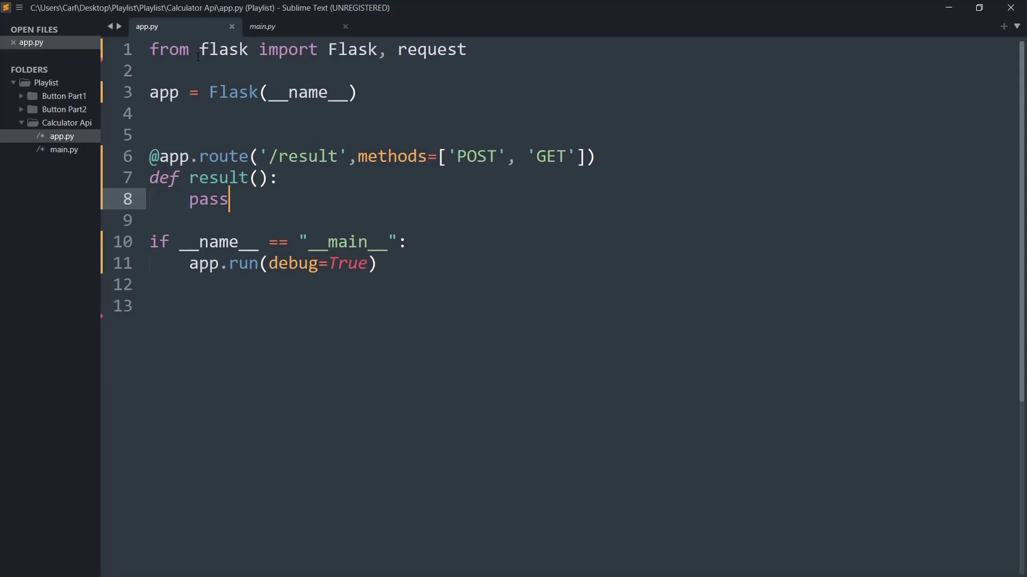
mouse_move(135, 37)
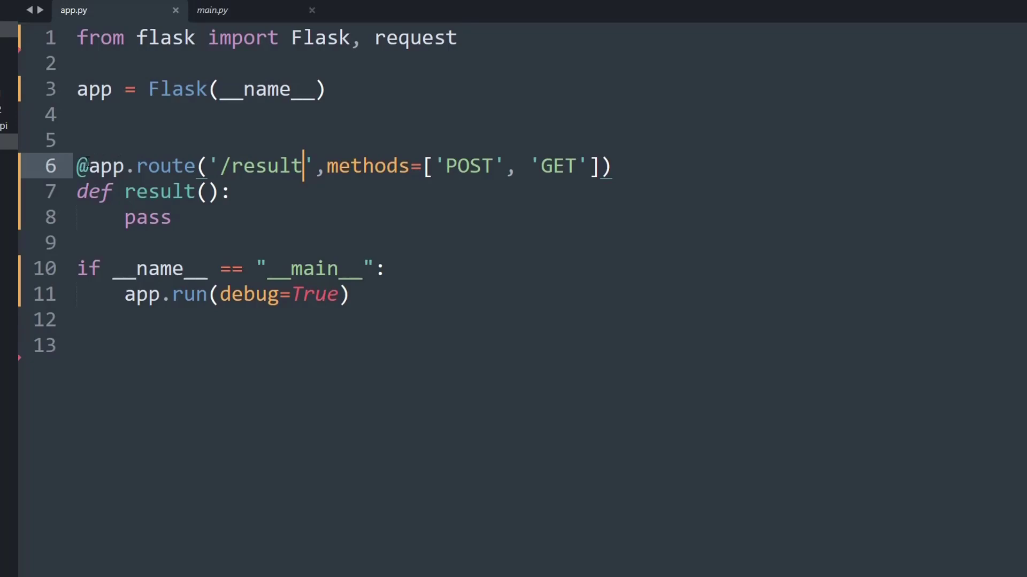
mouse_move(463, 192)
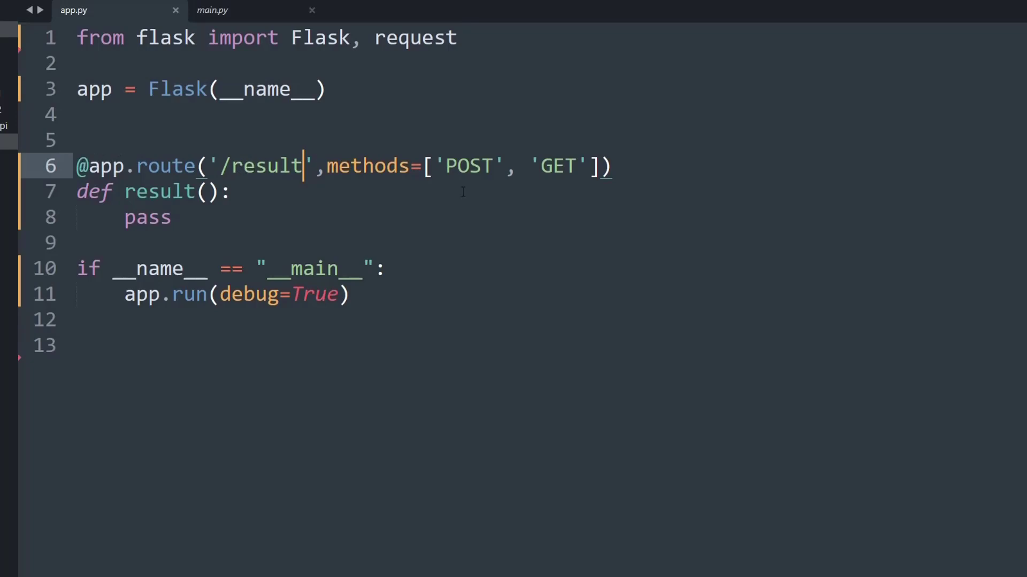
- Delete 'GET' from the /result route's methods so it accepts only POST
double_click(467, 166)
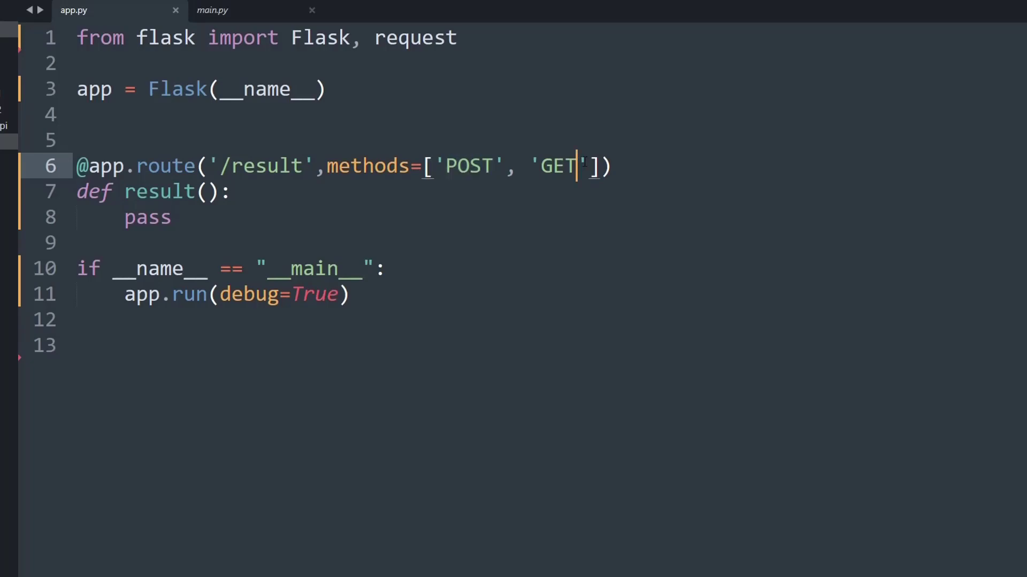
double_click(554, 166)
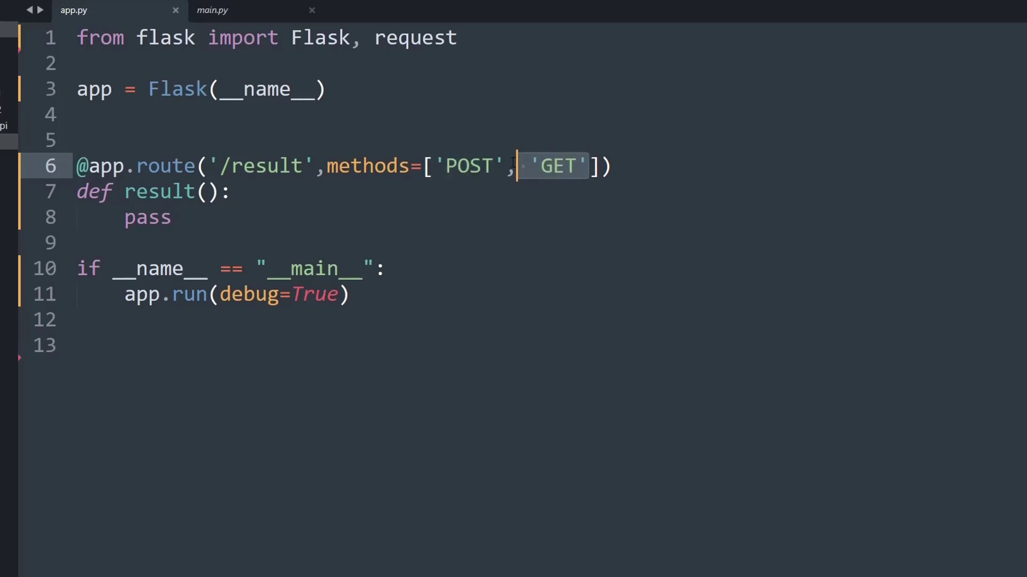
key(Delete)
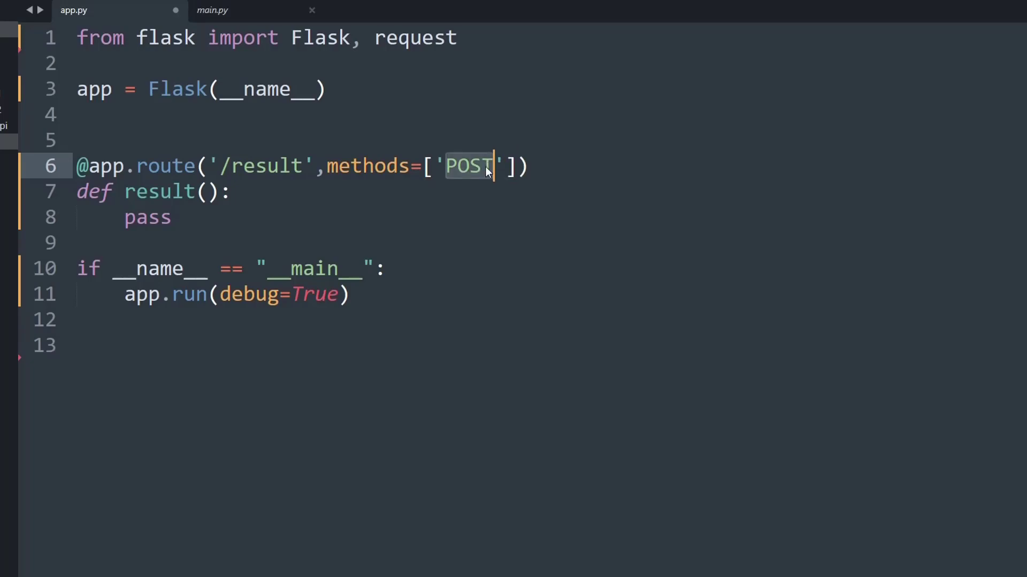
mouse_move(274, 188)
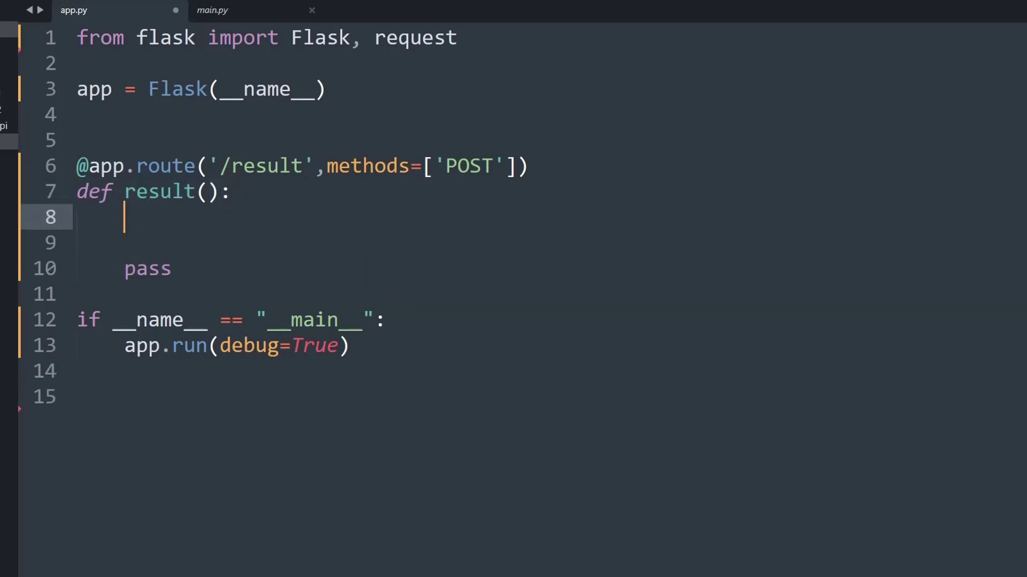
- Write output = request.get_json() inside result() and start the num1 line
text(output =)
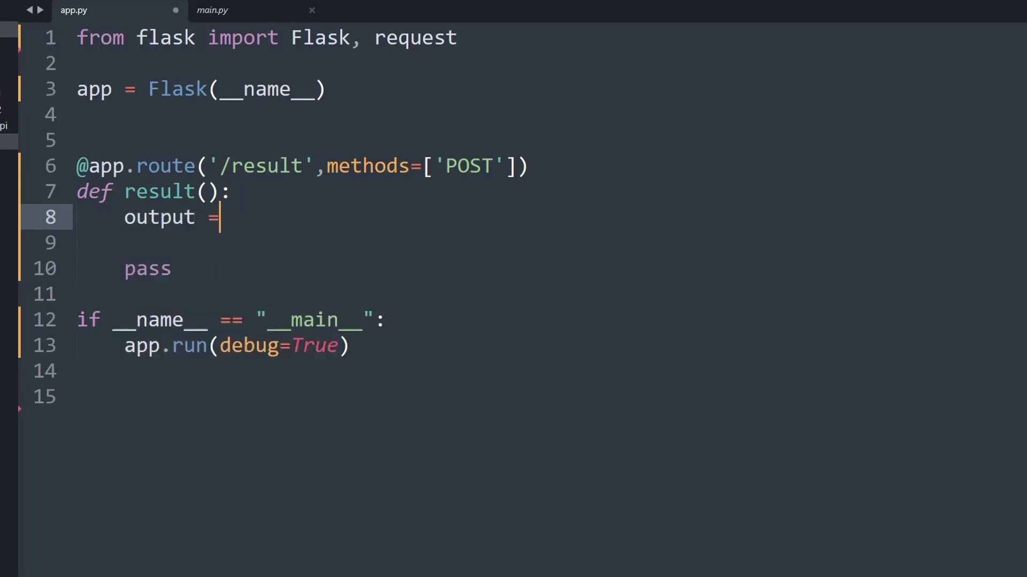
text(request)
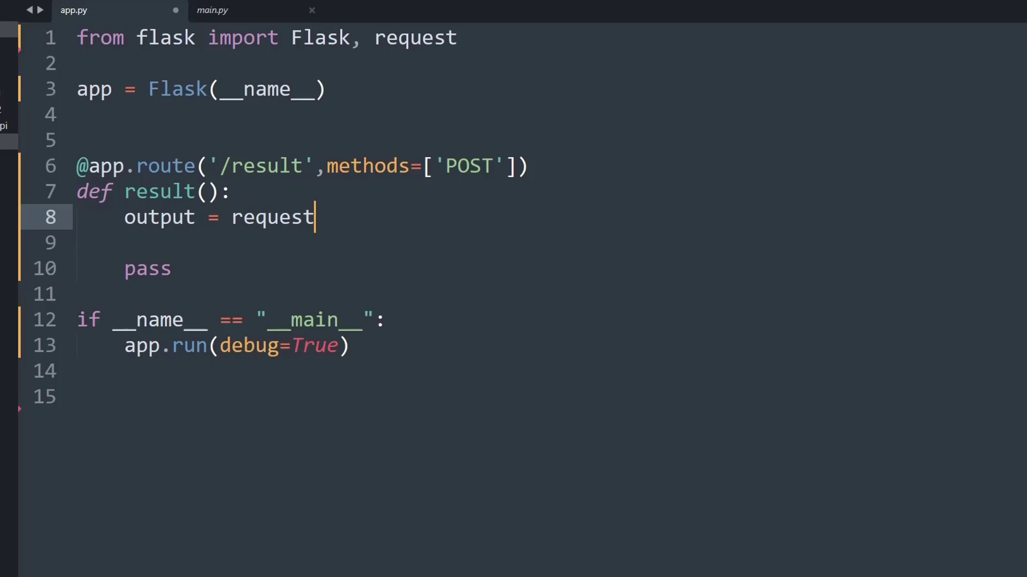
text(.)
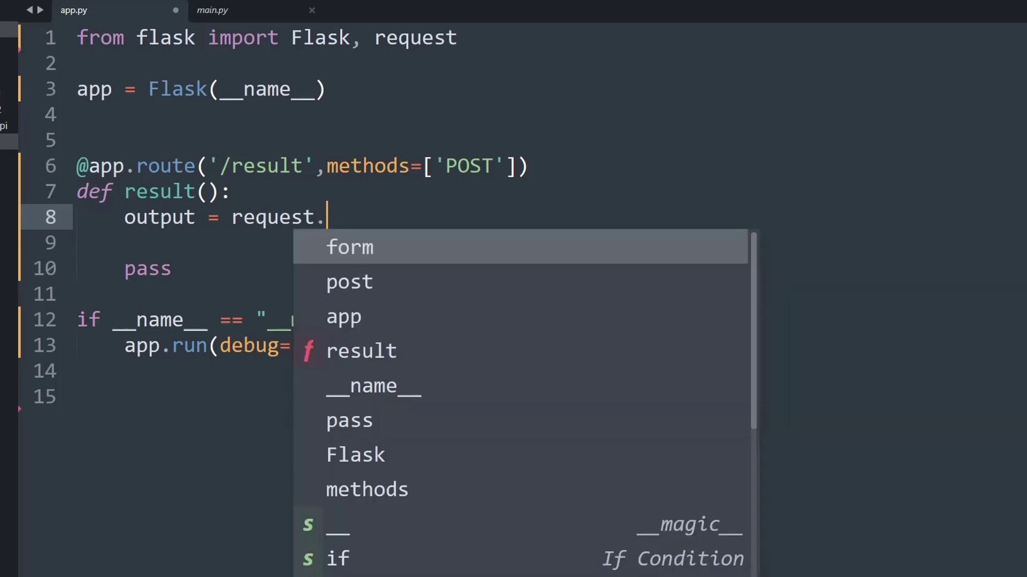
text(get_)
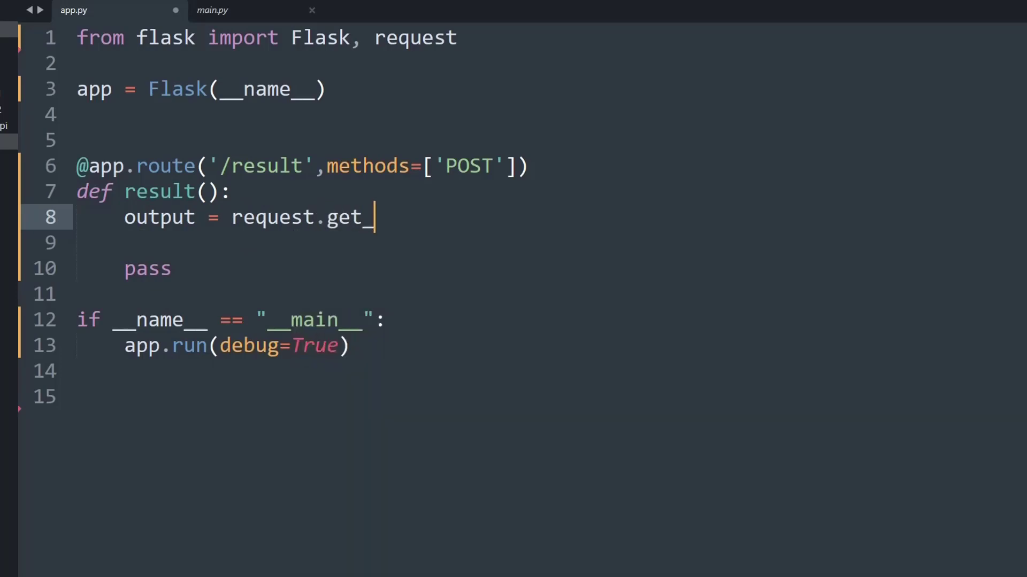
text(json())
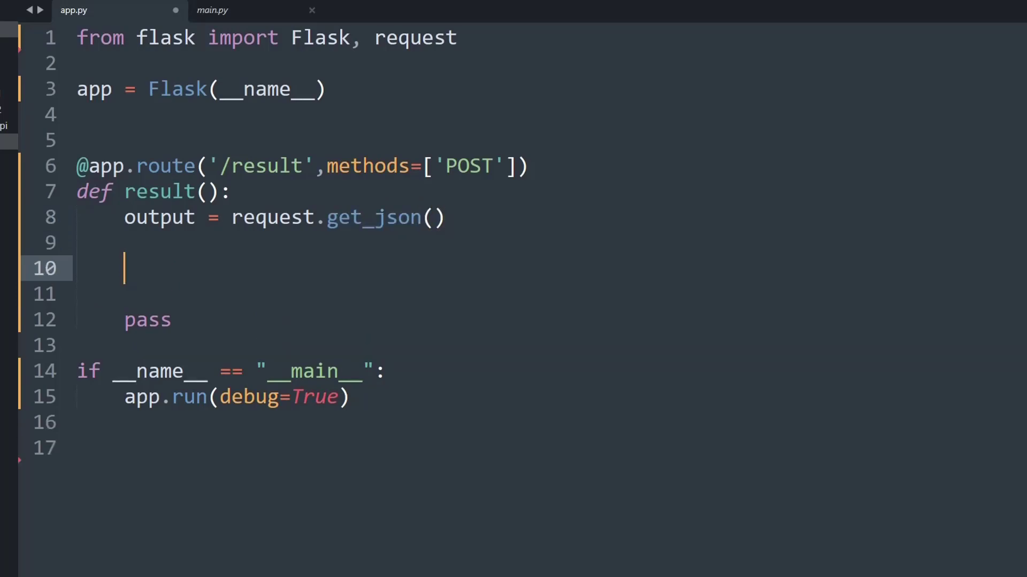
text(num1 =)
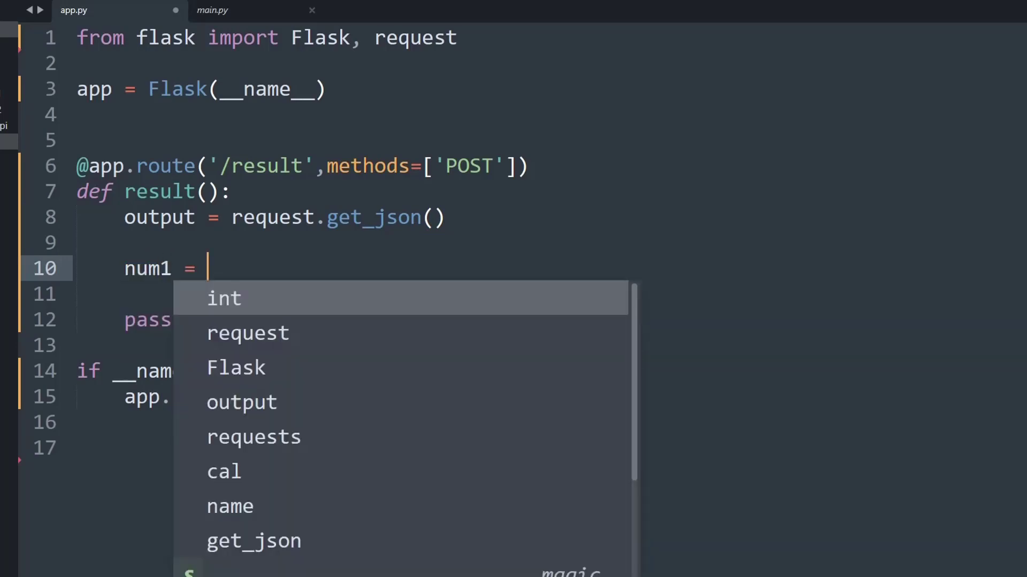
- Assign num1 = int(output('num1')) and num2 = int(output('num2')) inside result()
click(224, 298)
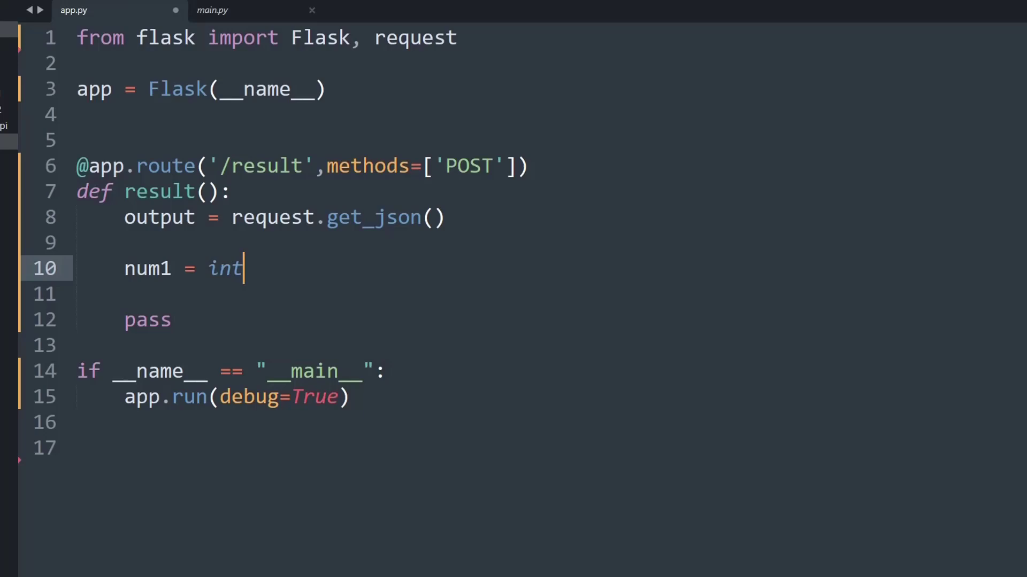
text(())
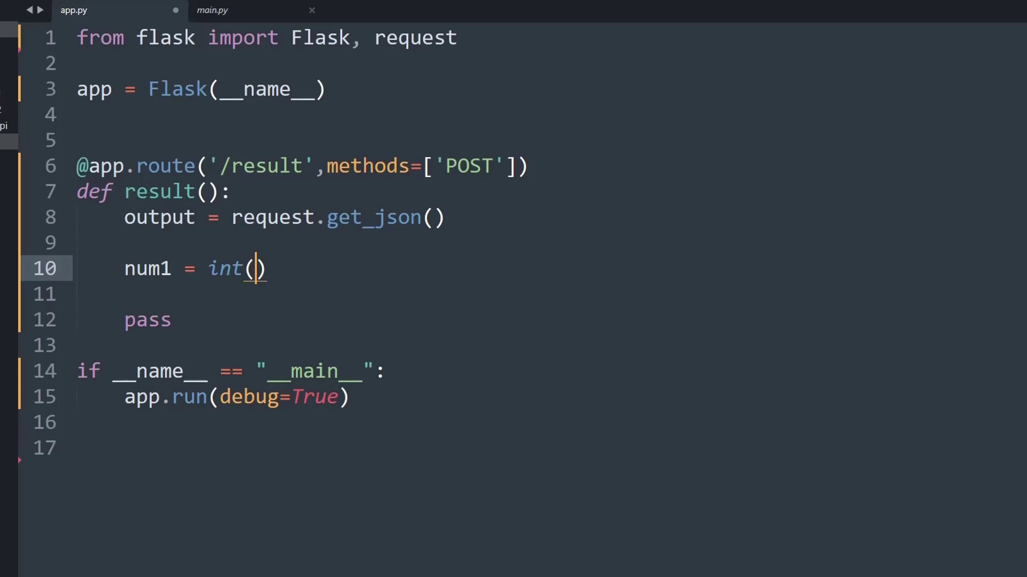
text(output(')
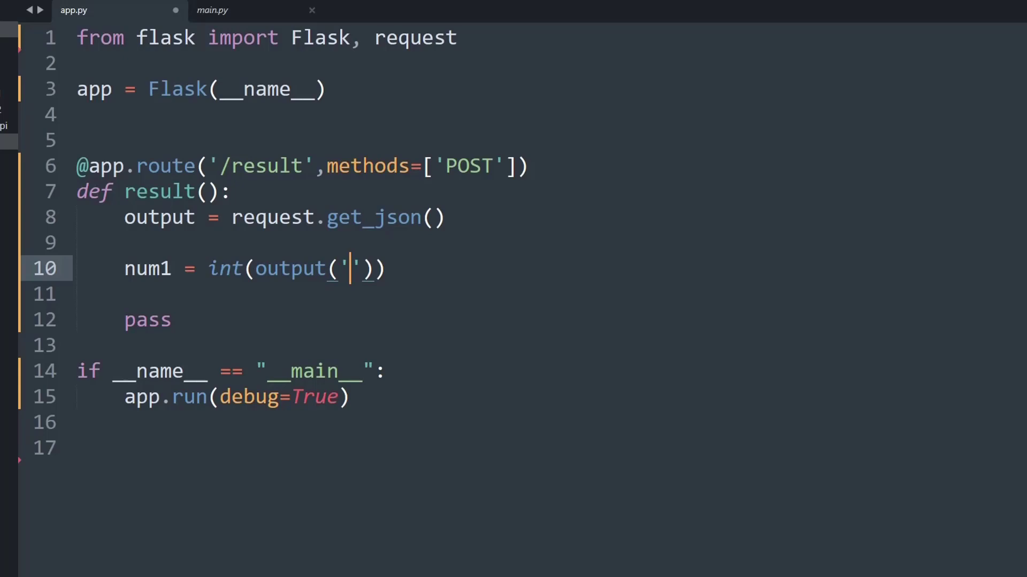
text(num1)
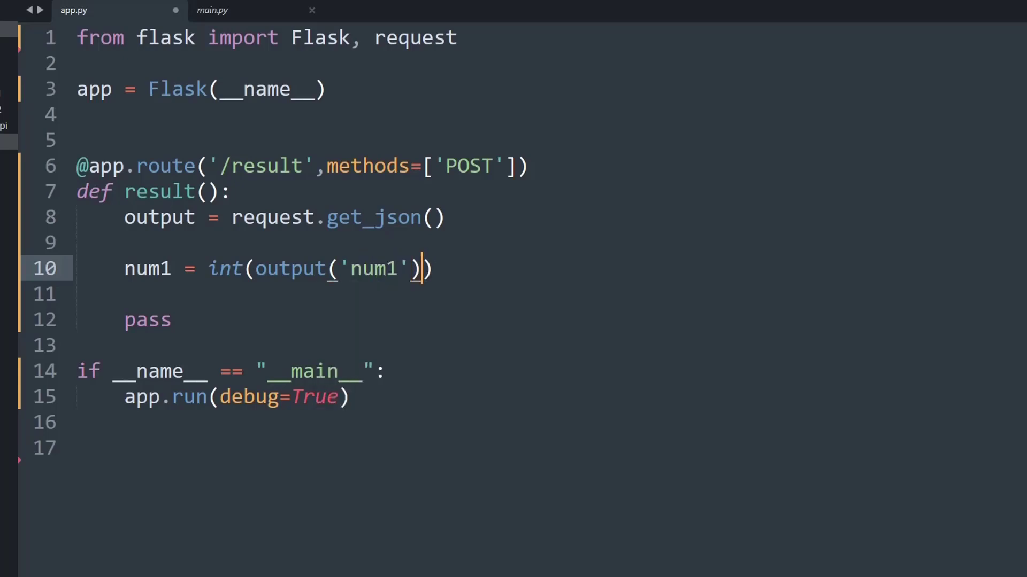
text(num2)
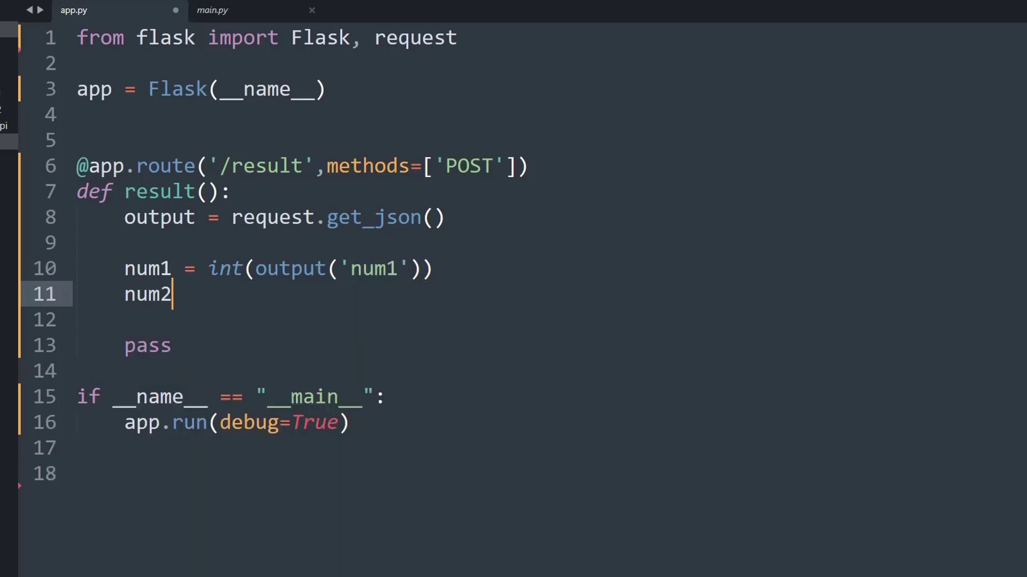
text(= int)
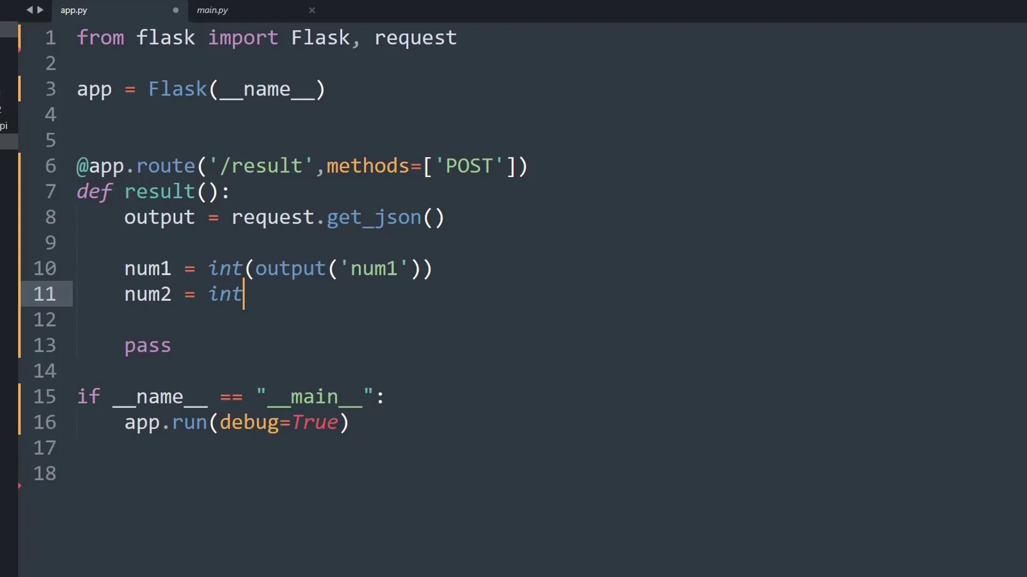
text((output)
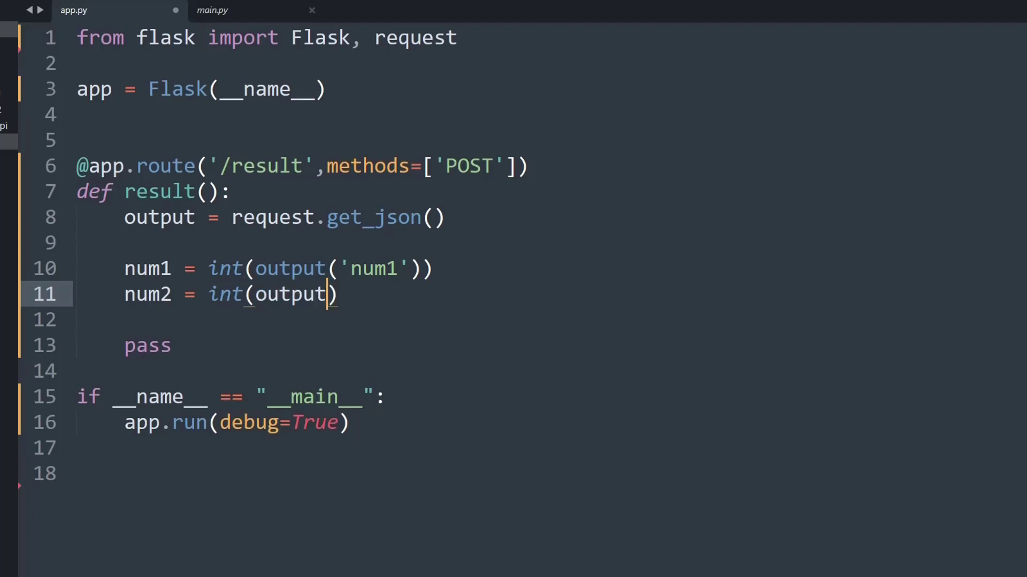
text(()
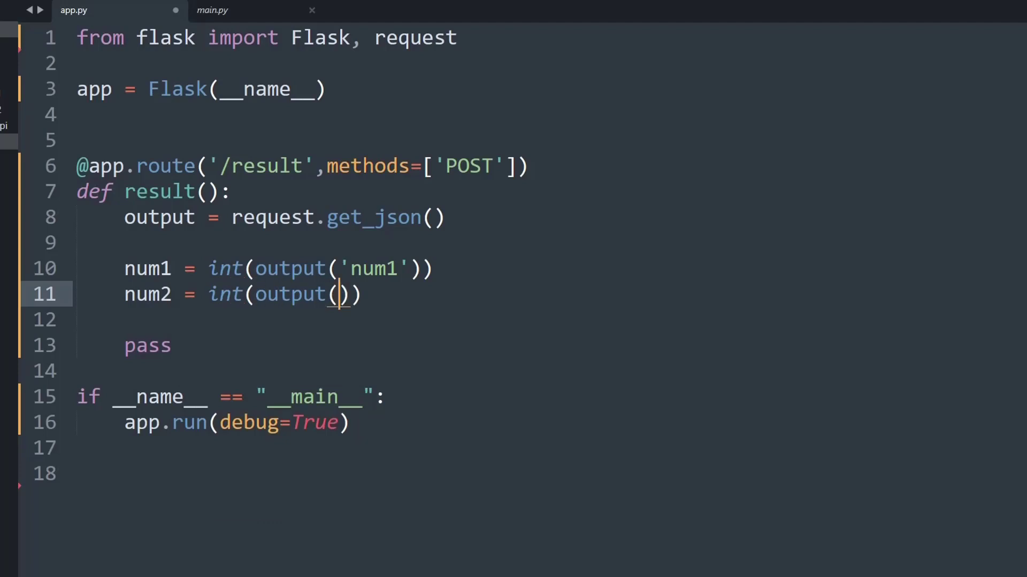
text('num2')
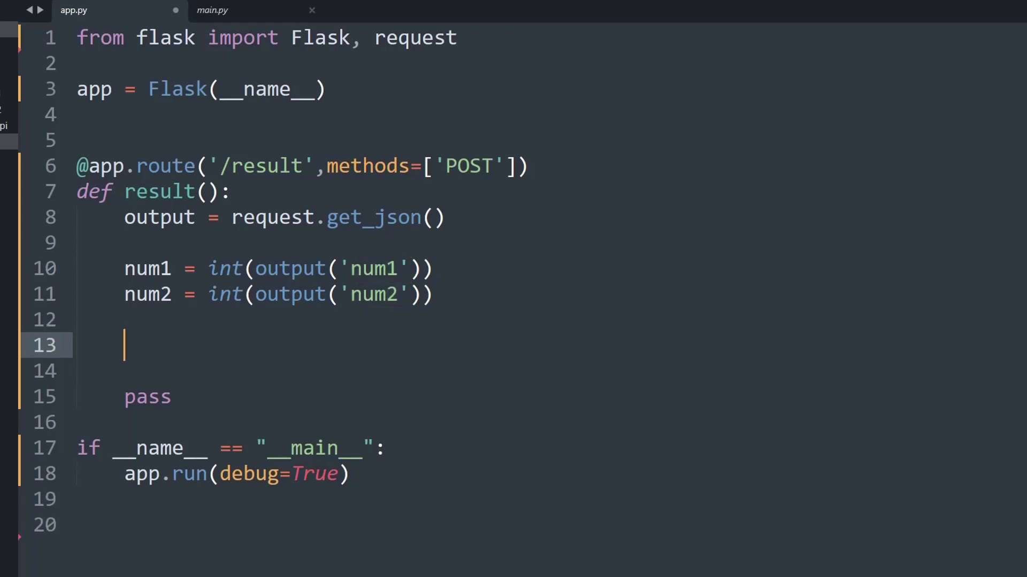
- Create the calc dictionary with an 'addition' entry of num1 + num2
text(cal)
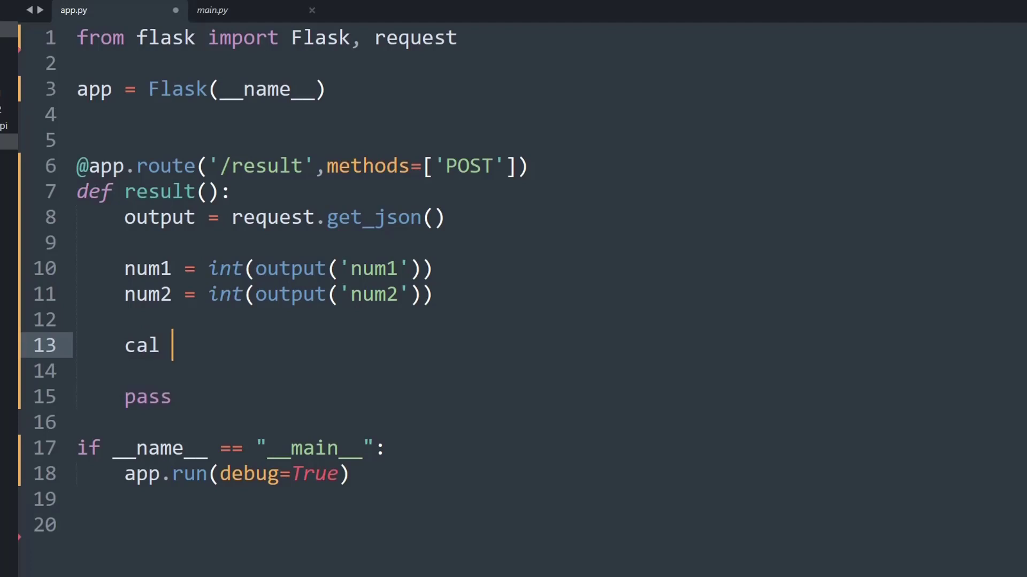
text(c = {)
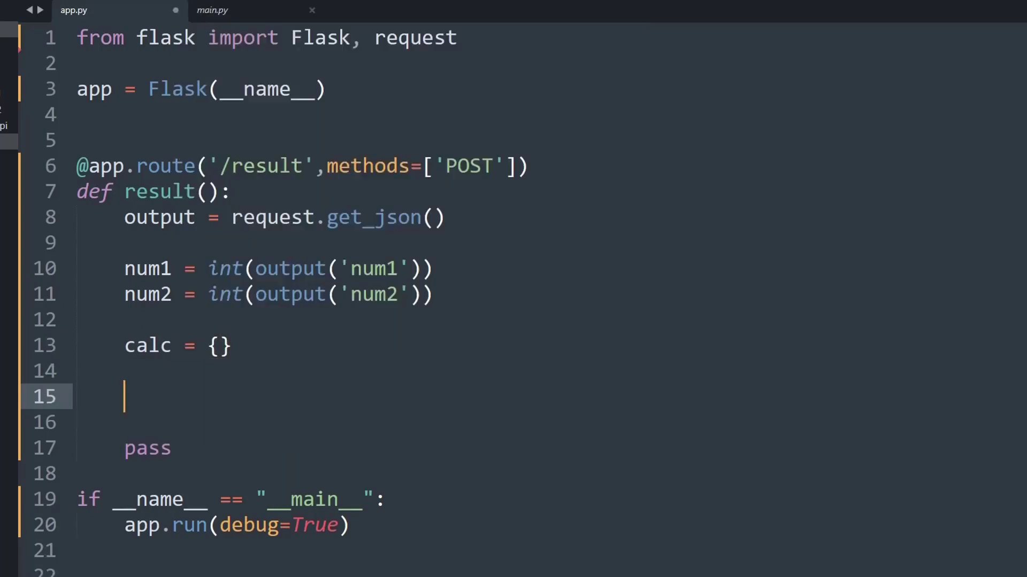
text(calc)
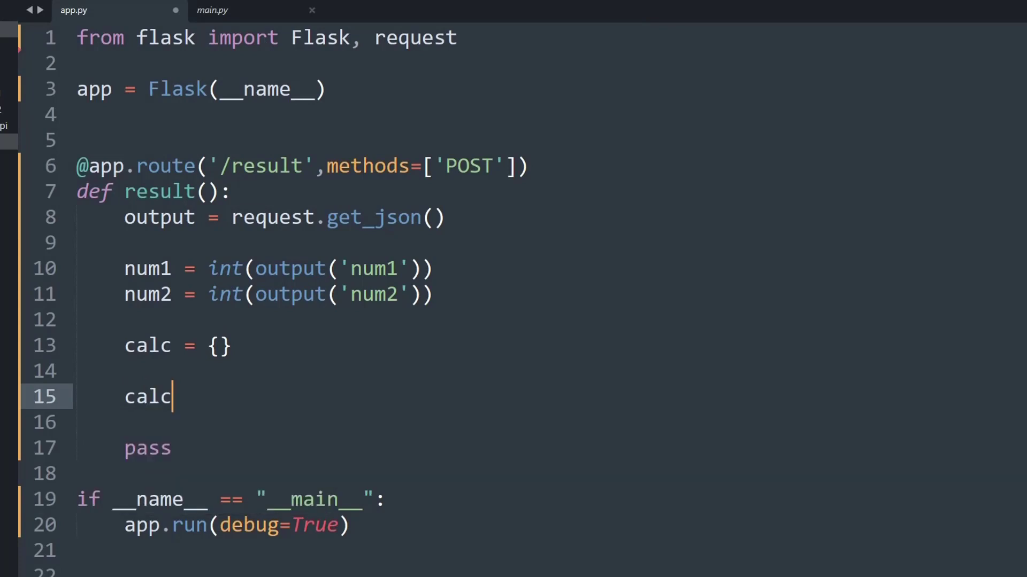
text(['a')
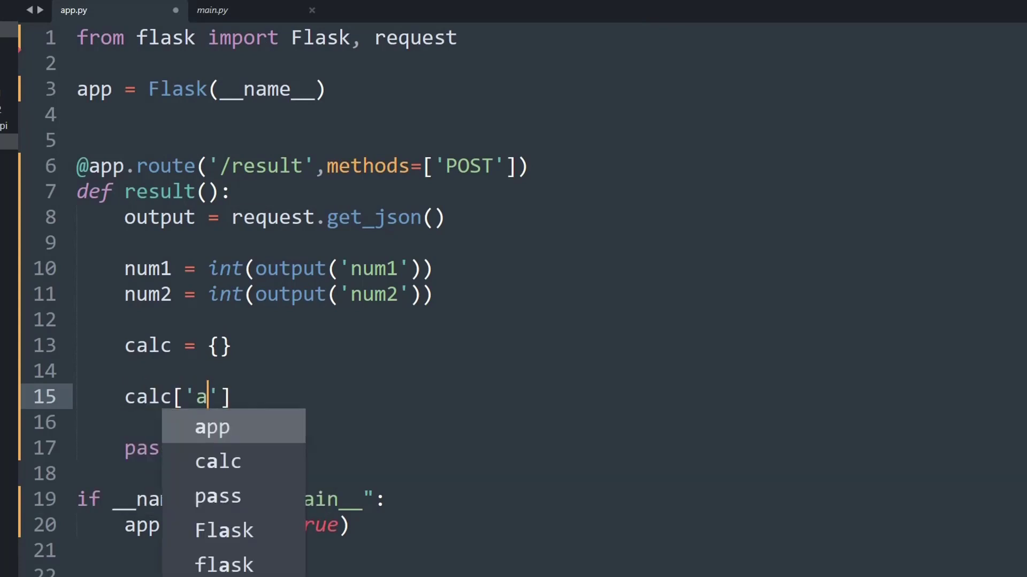
text(ddition)
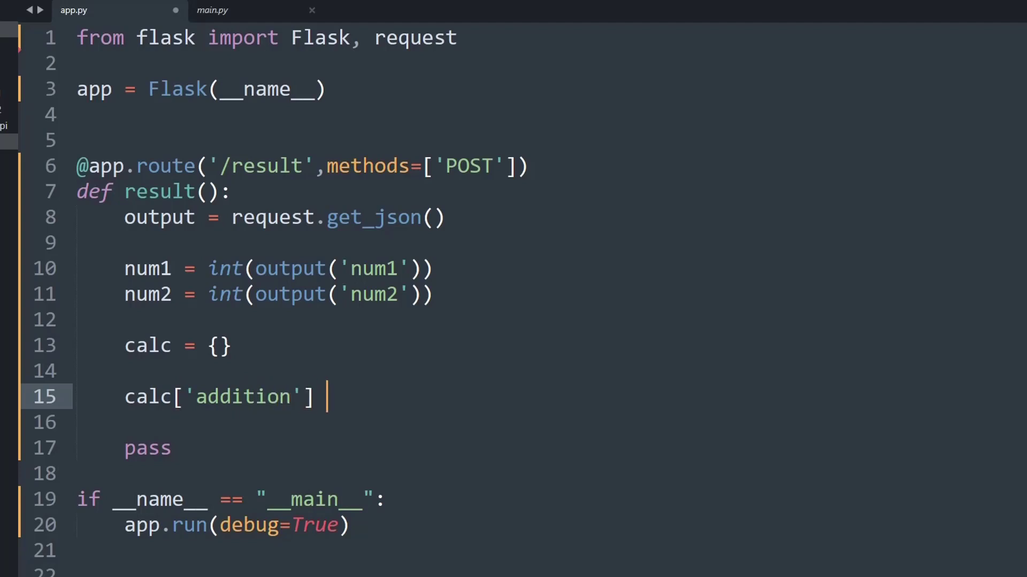
text(= num1 + num2)
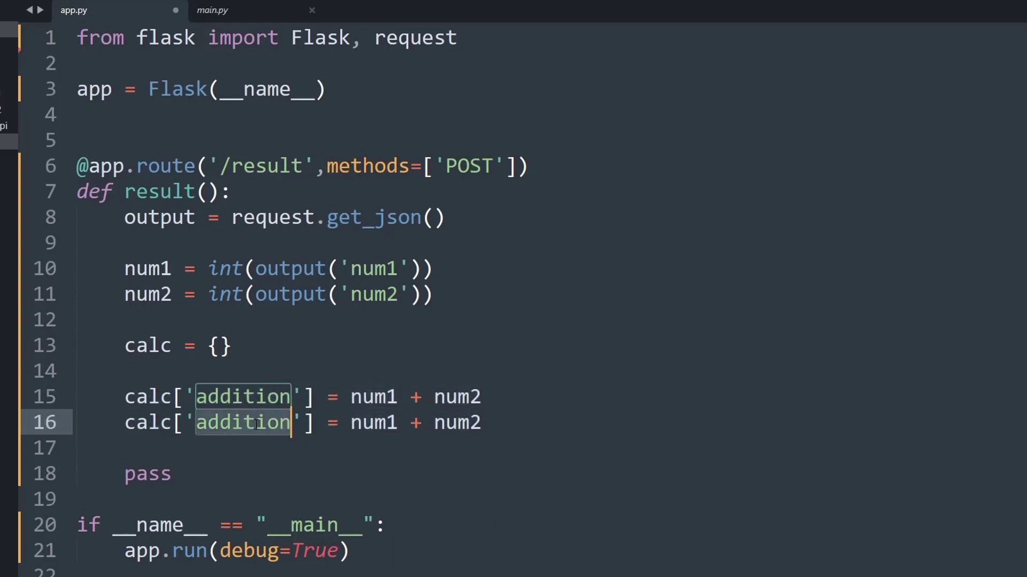
- Add calc entries for subtraction, division and multiplication (num1*num2)
text(subt)
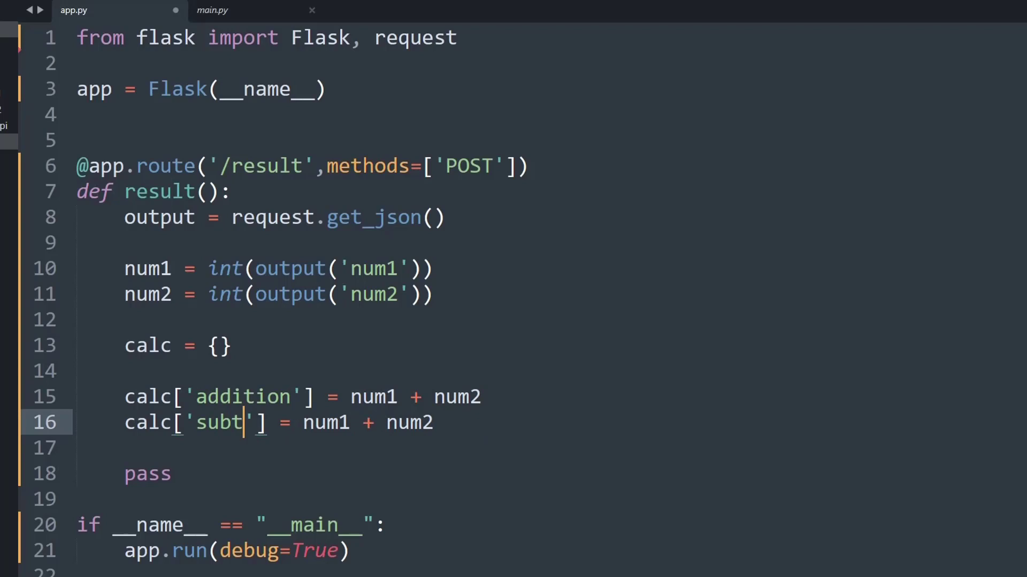
text(raction)
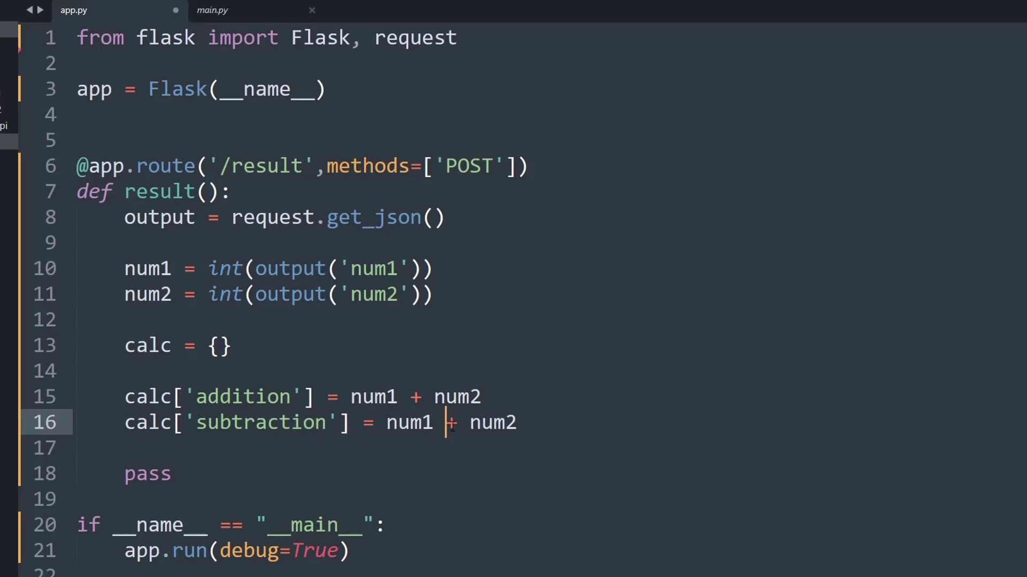
text(-)
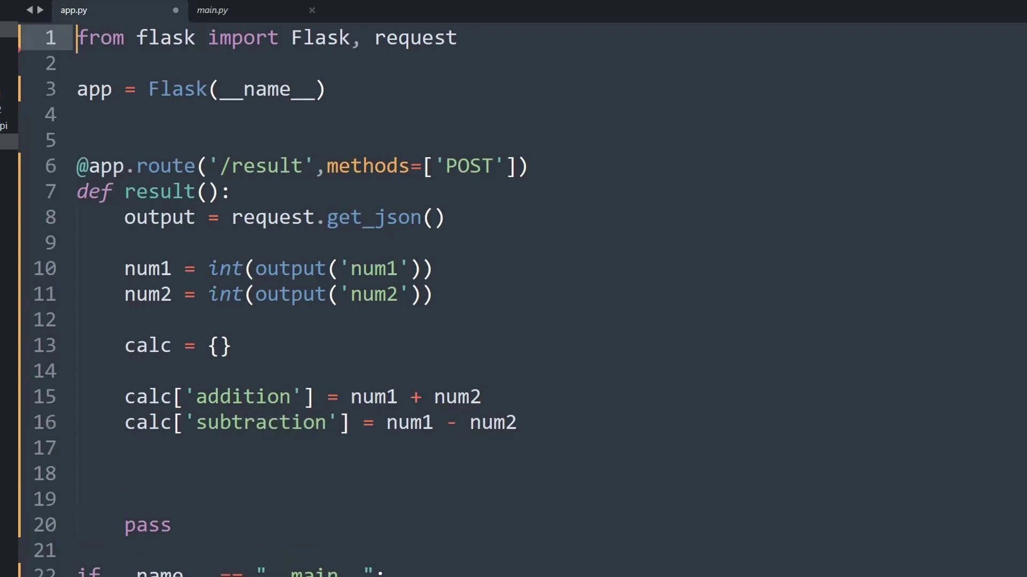
text(calc['di'] = num1 + num2)
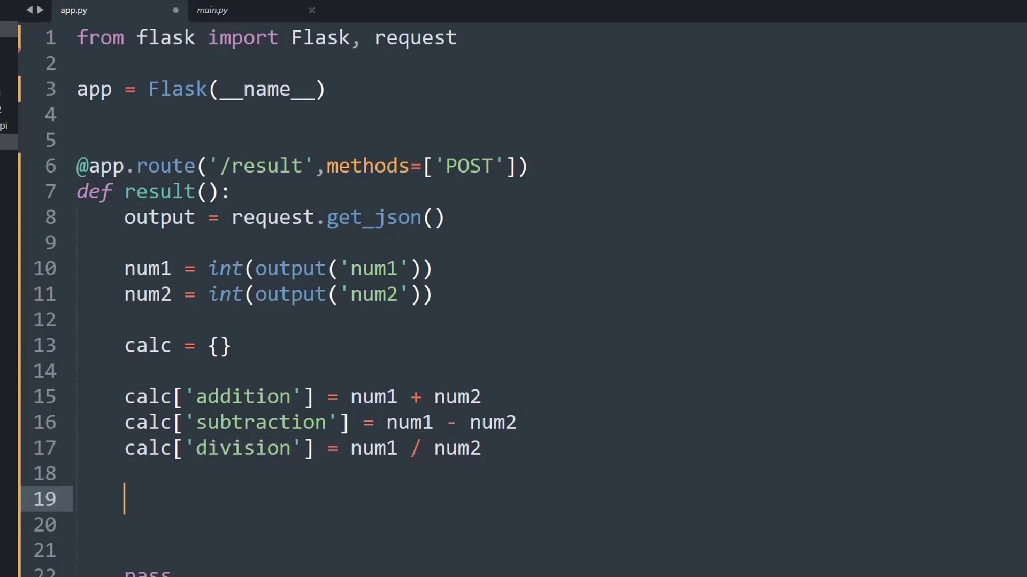
text(calc['m'])
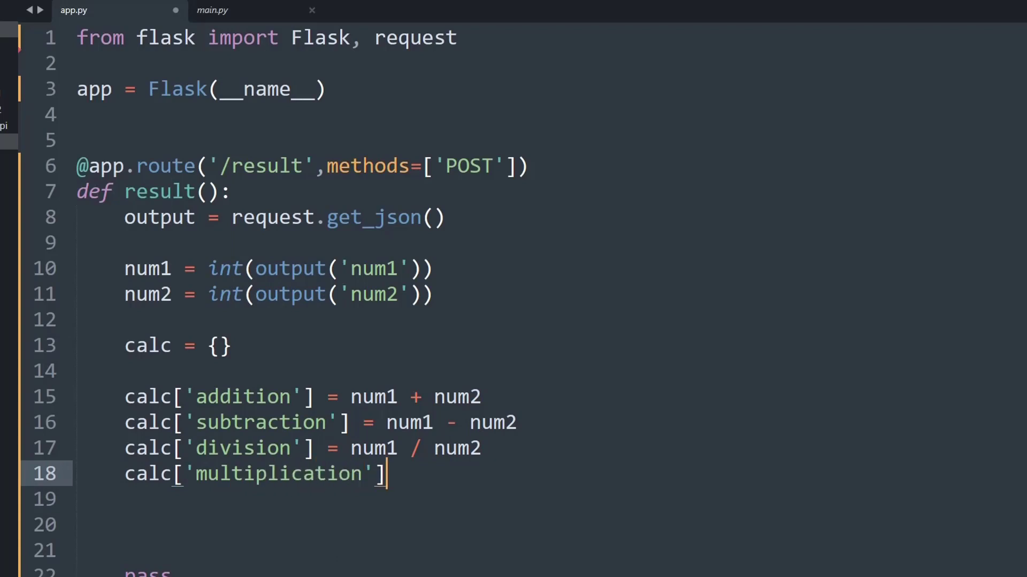
text(= num1*num2)
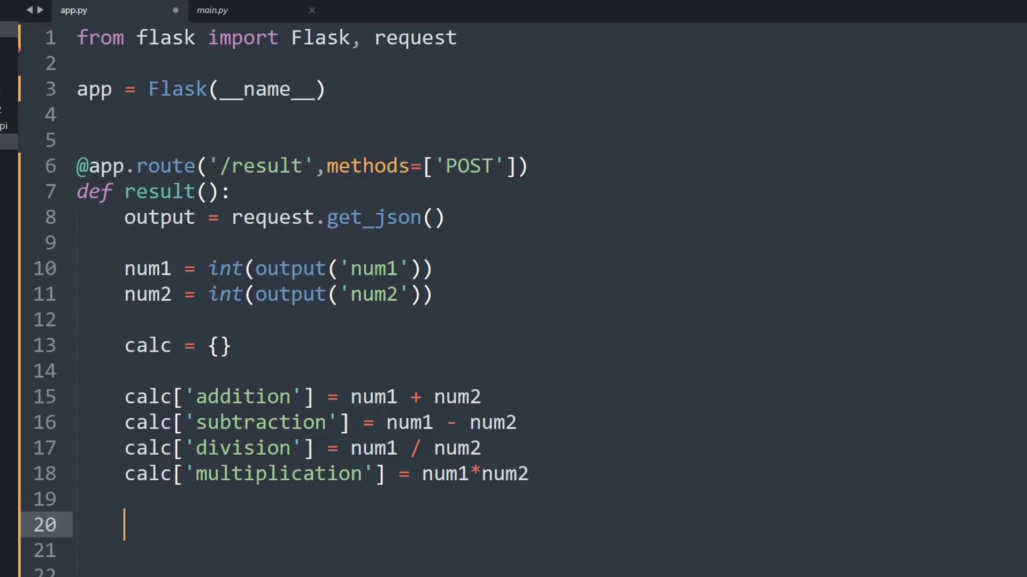
- Replace pass with return calc at the end of result()
text(return)
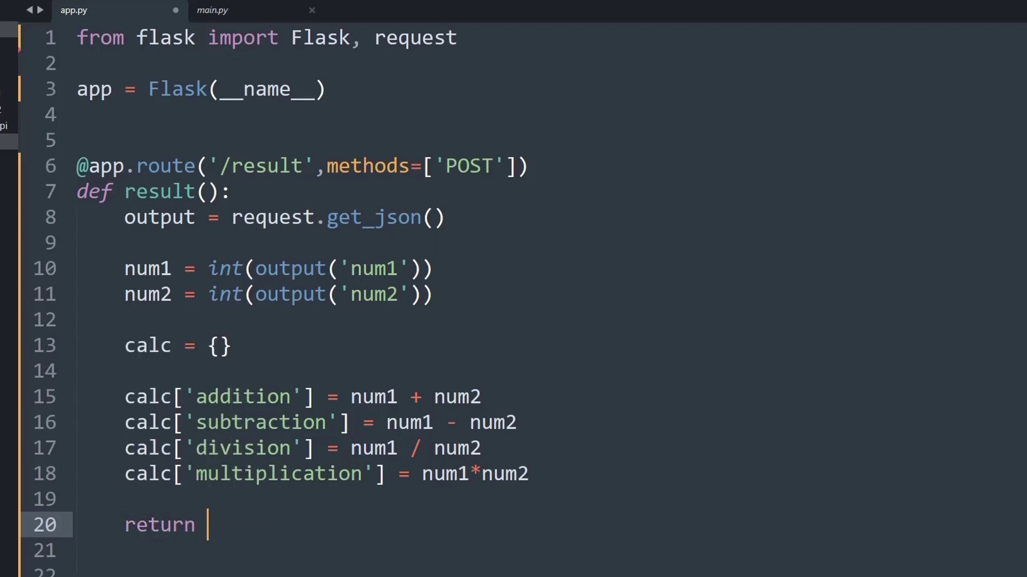
text(calc)
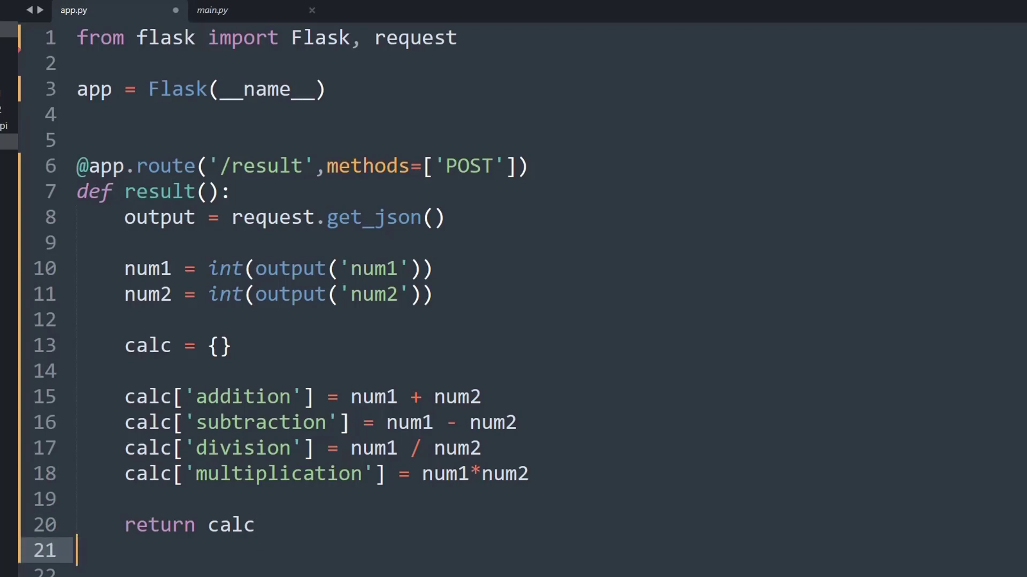
scroll(down, 3)
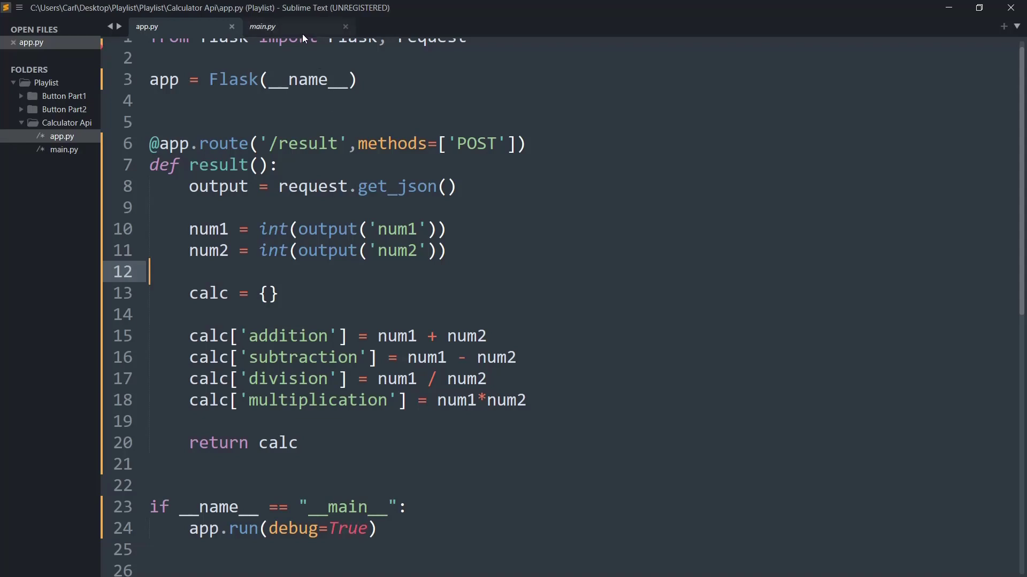
- In main.py, review the server URL, /result route, post call and num1/num2 values
click(262, 27)
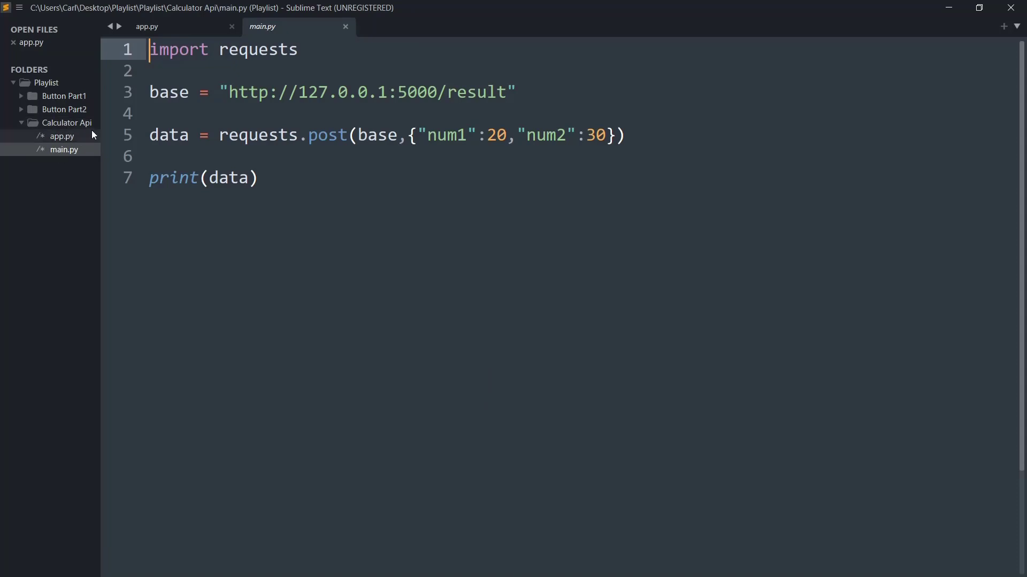
click(257, 49)
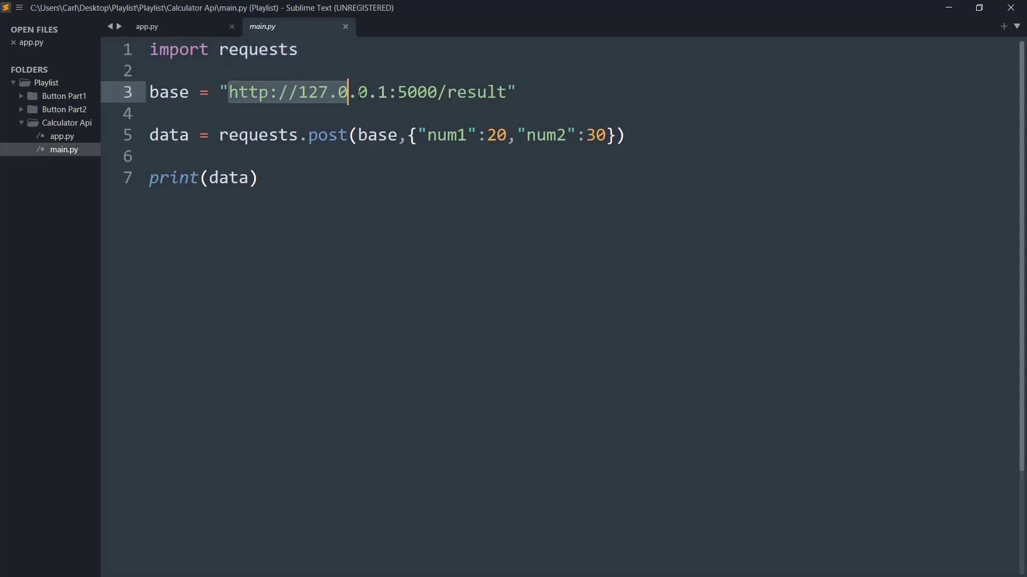
click(437, 91)
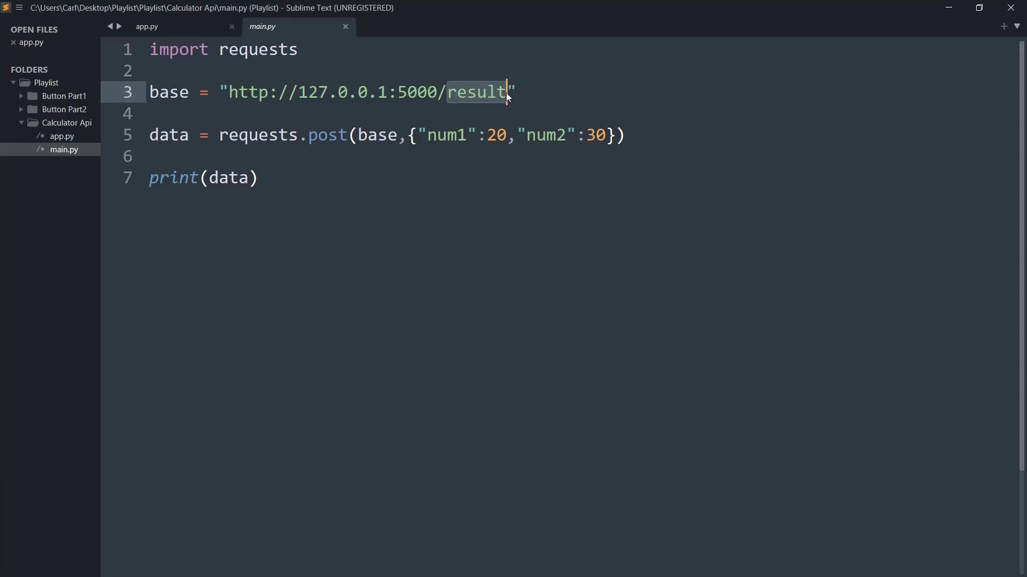
double_click(327, 135)
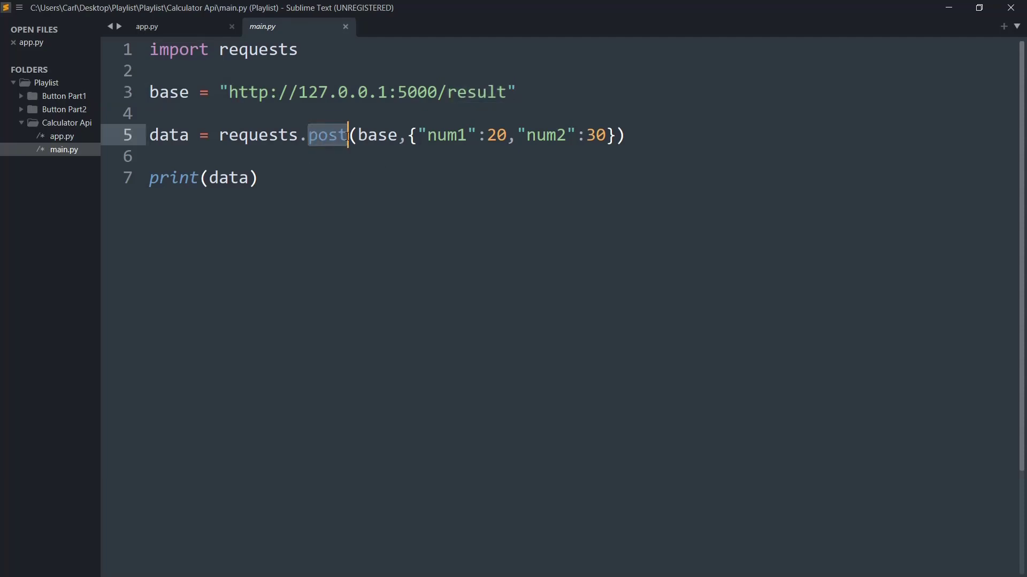
click(424, 136)
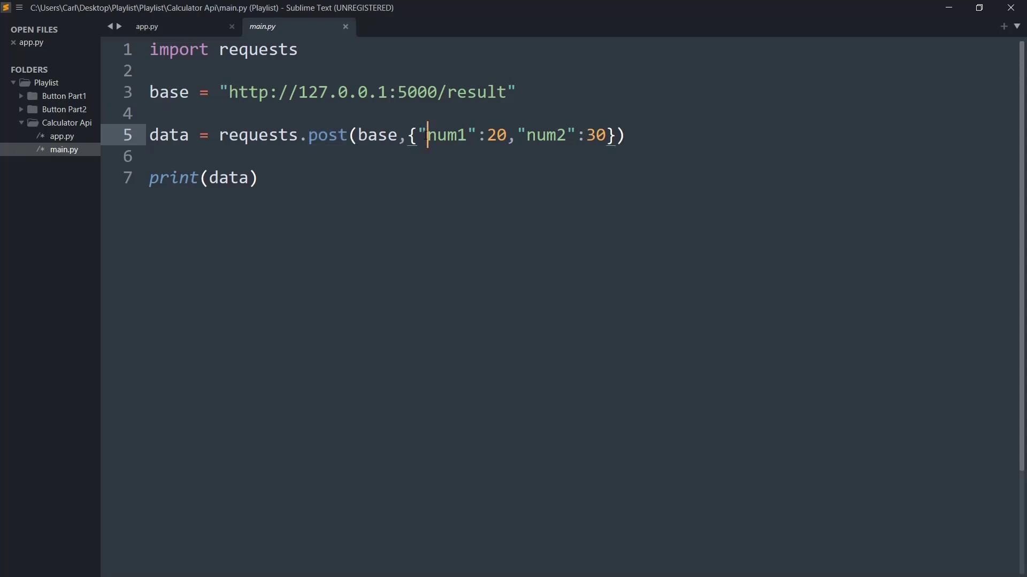
double_click(449, 135)
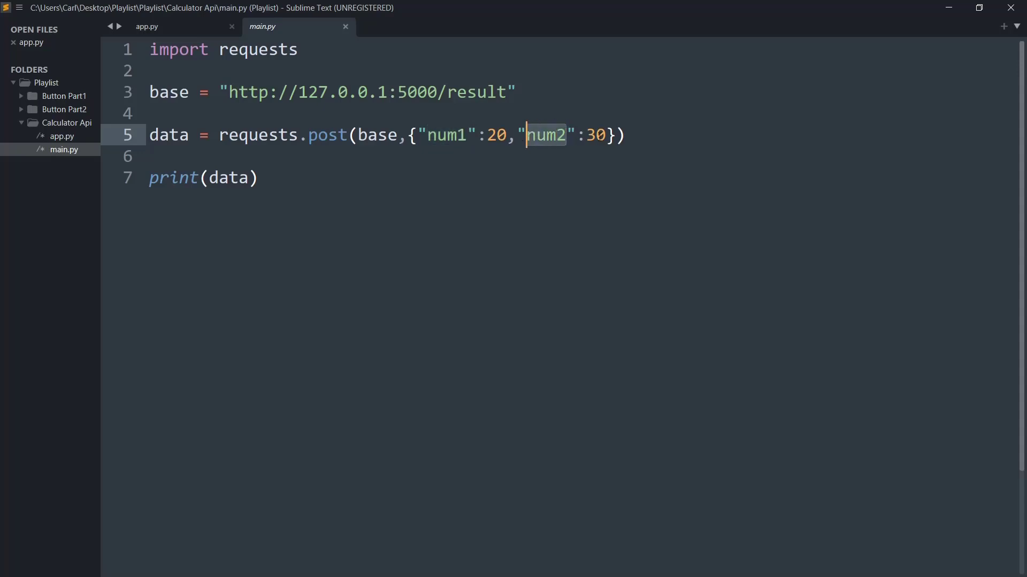
- Change num2 to 10, check app.py's returned calc, and open Calculator Api folder options
text(1)
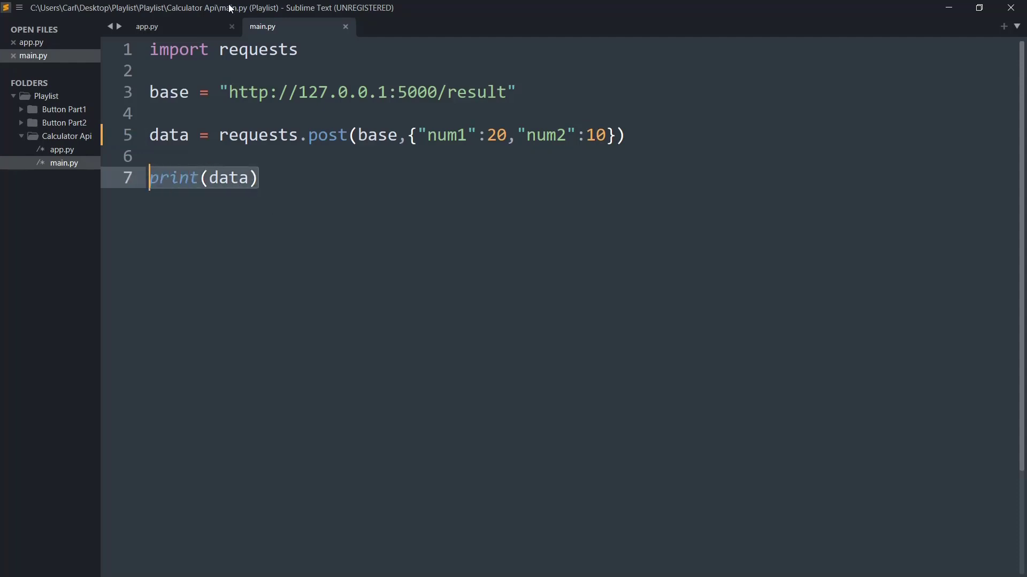
click(146, 27)
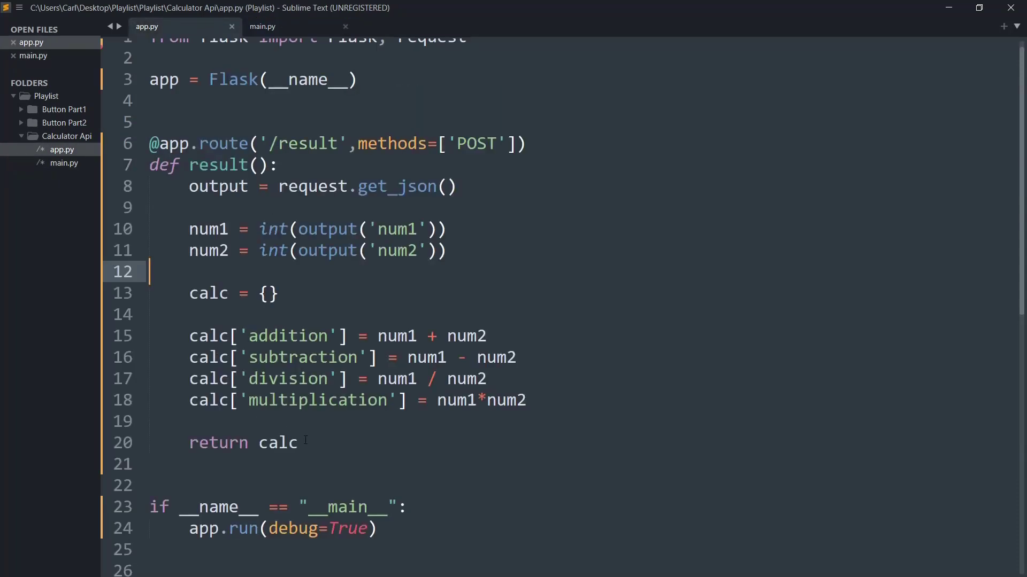
double_click(277, 443)
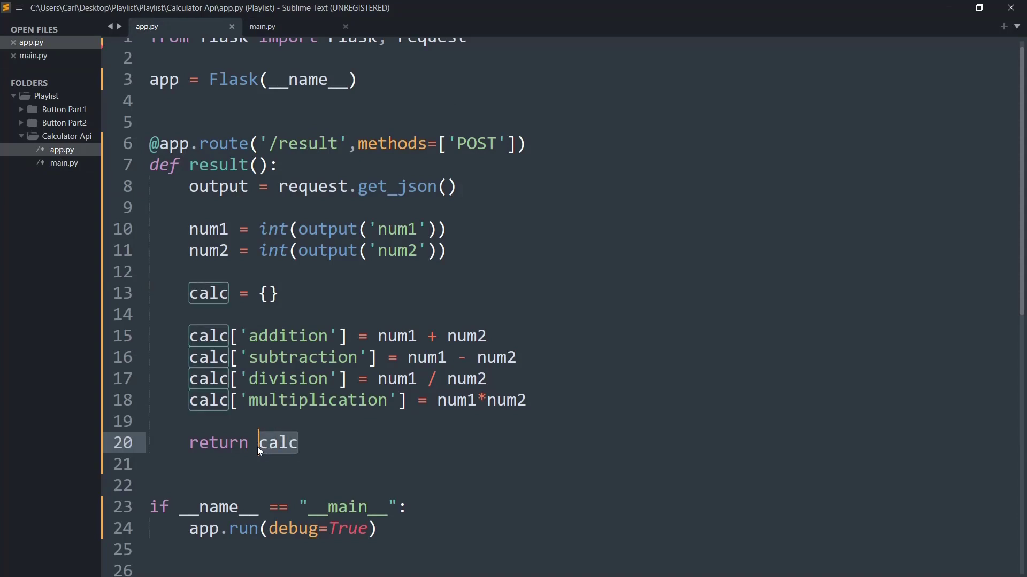
click(262, 26)
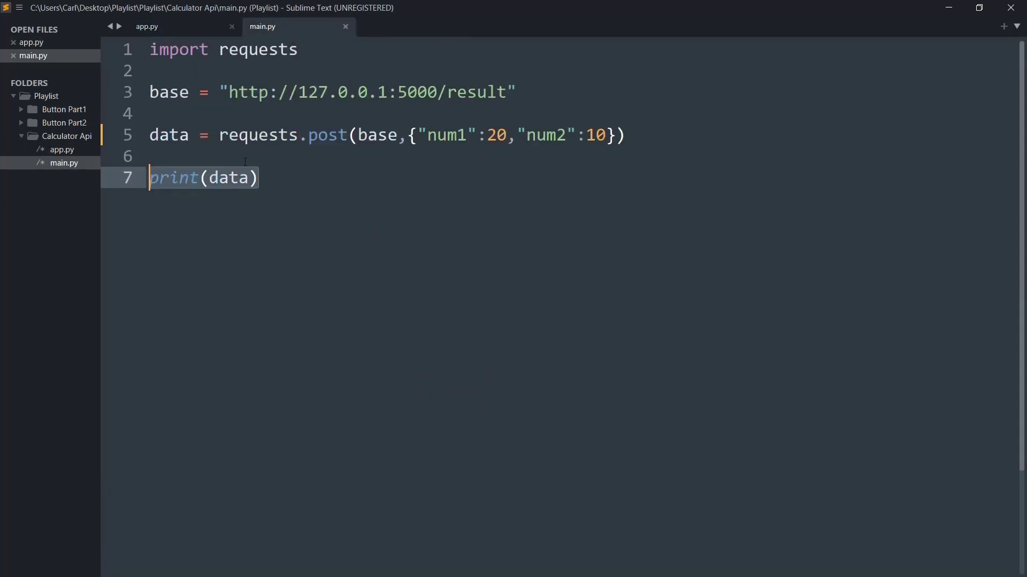
click(150, 155)
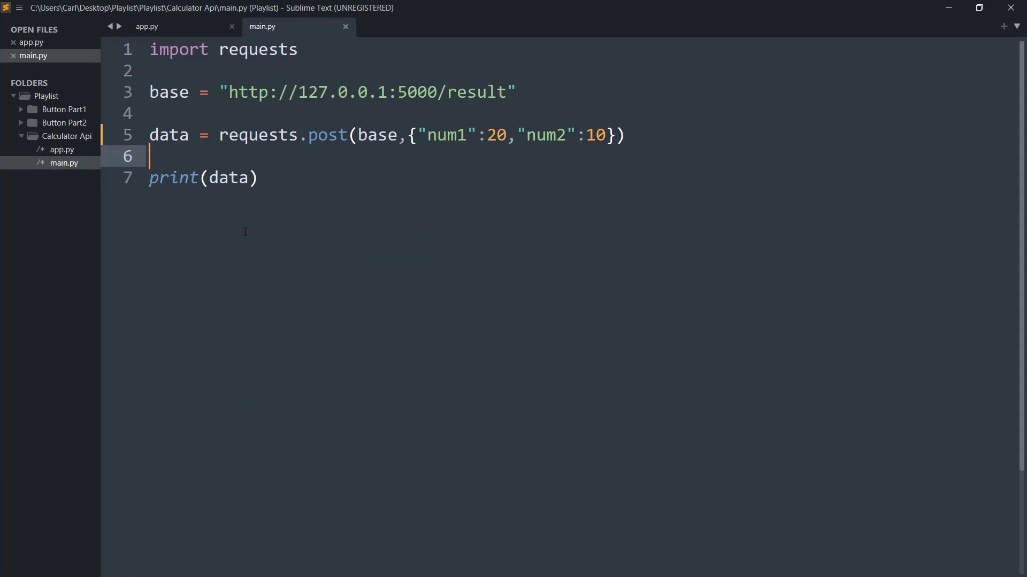
right_click(67, 137)
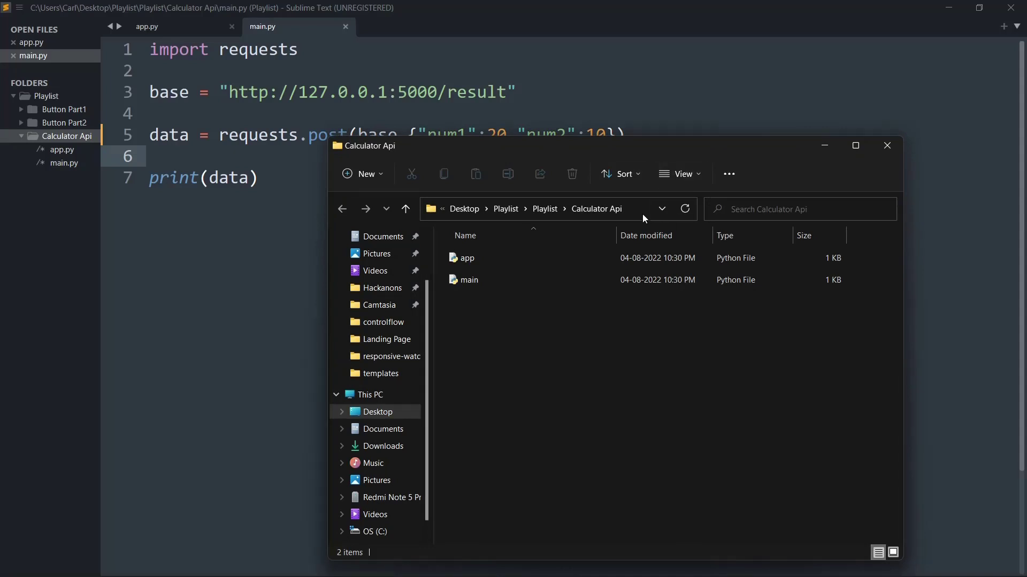
- Open a Command Prompt in the Calculator Api folder and run python app.py
click(557, 209)
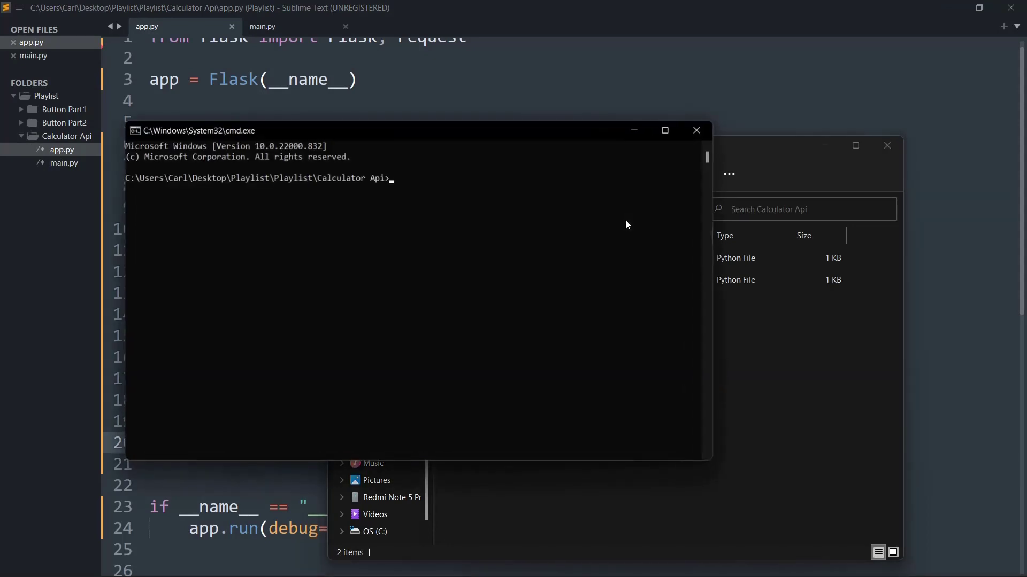
text(app)
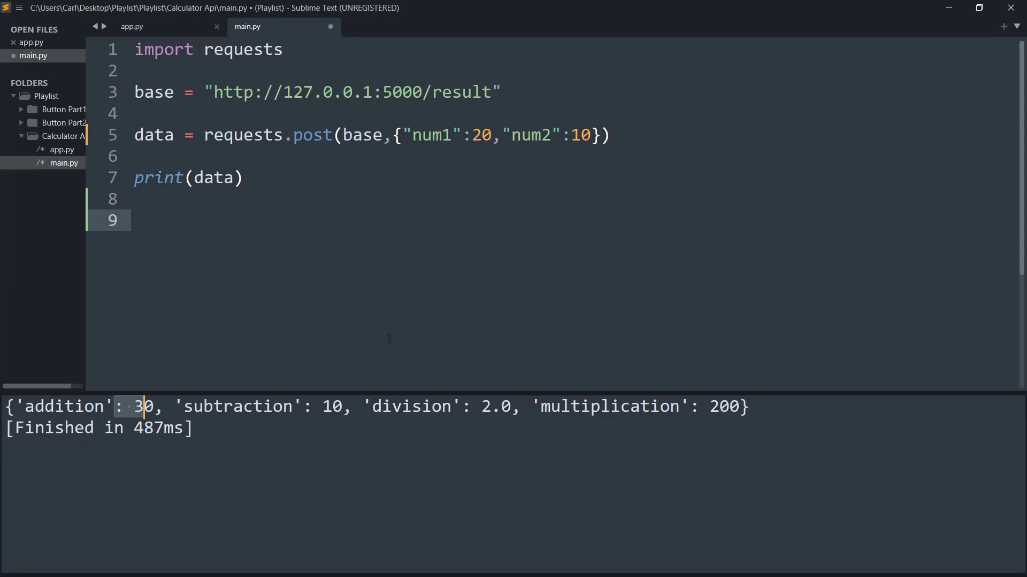
mouse_move(466, 143)
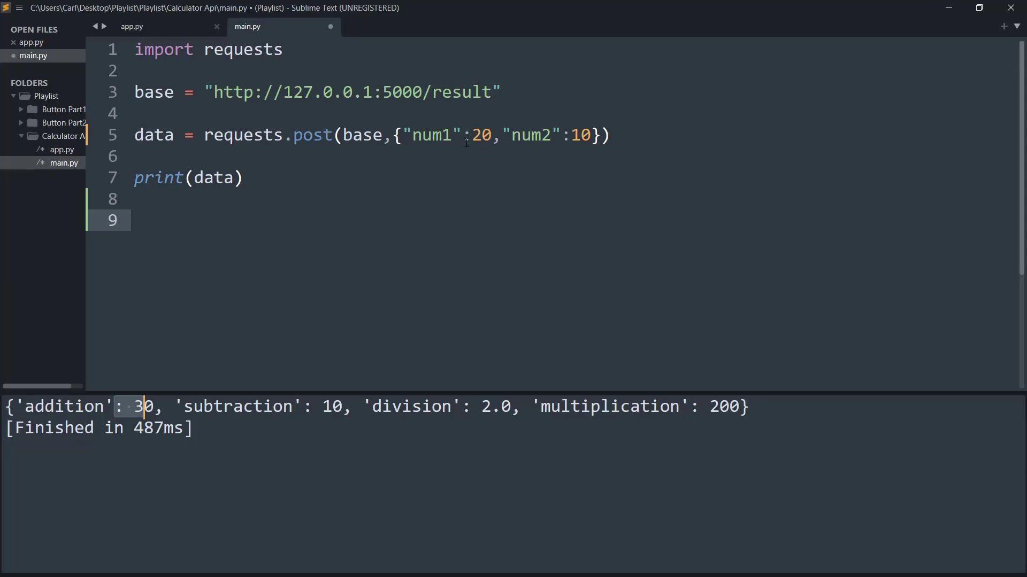
- Highlight num2 = 10 in main.py, then scroll through the calc code in app.py
click(598, 135)
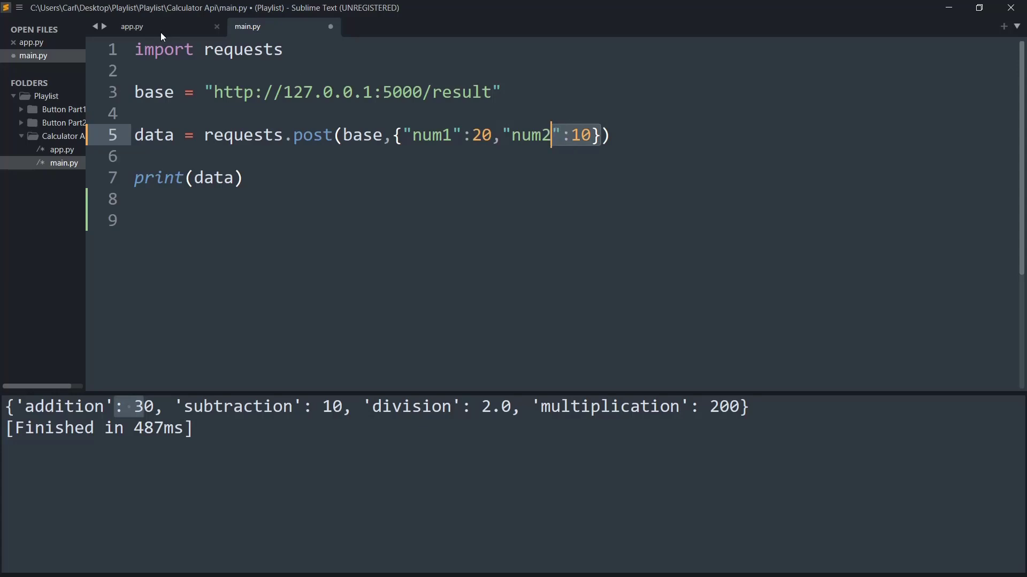
click(131, 26)
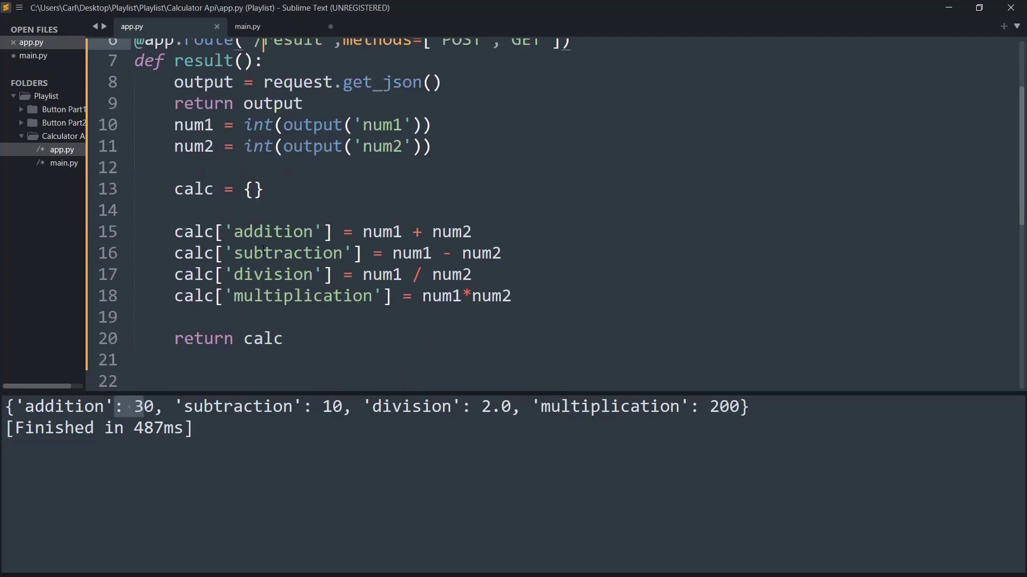
scroll(down, 3)
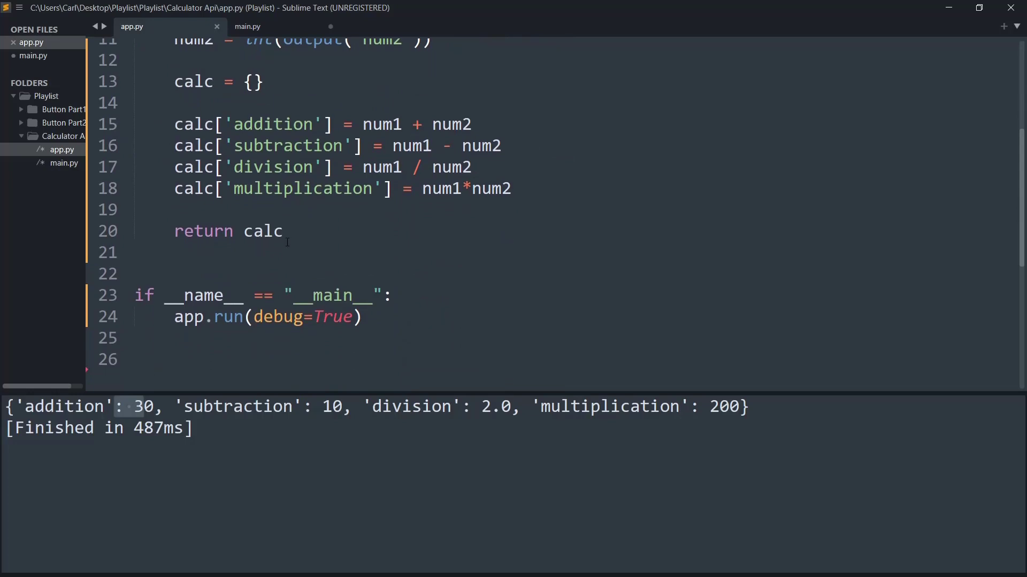